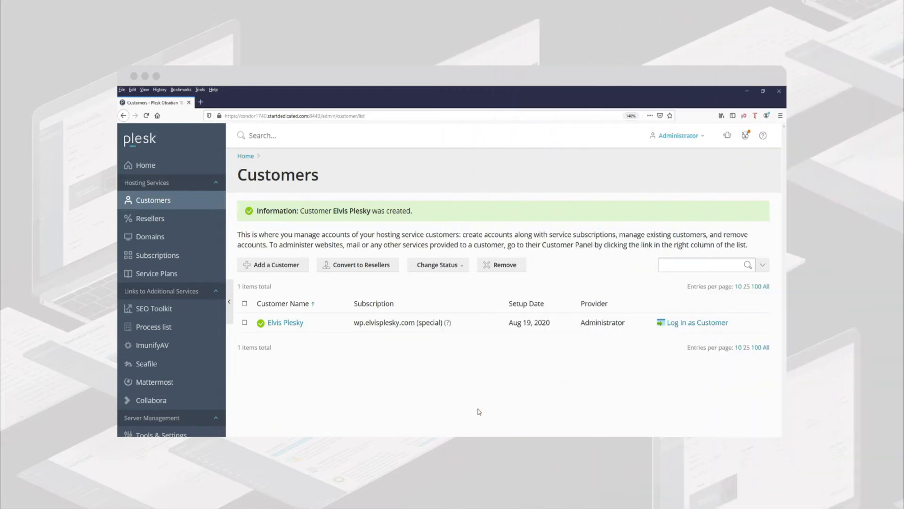
Open the Customers list from the left navigation, which shows no customers yet.
left_click(39, 103)
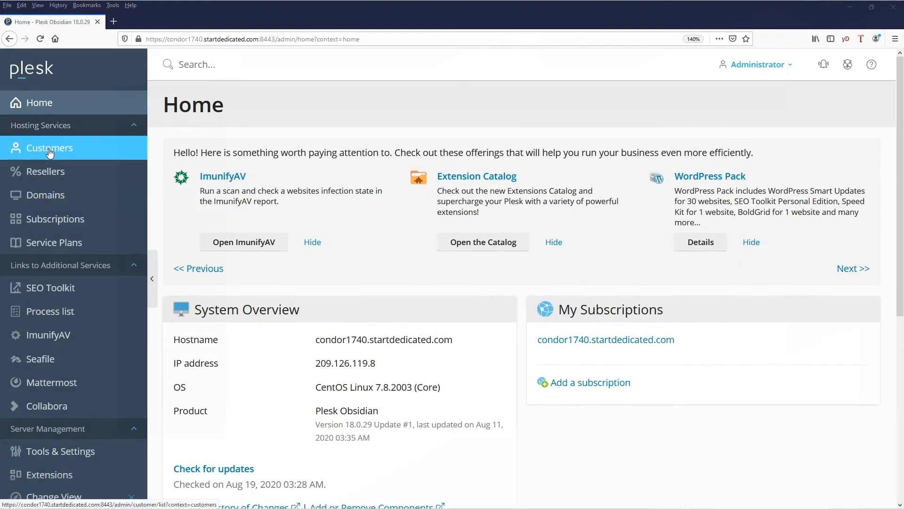
left_click(49, 147)
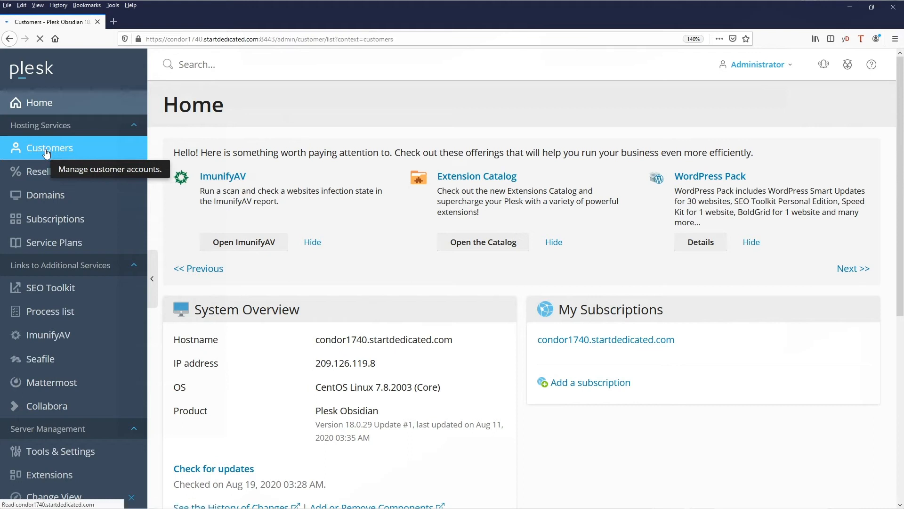
left_click(49, 148)
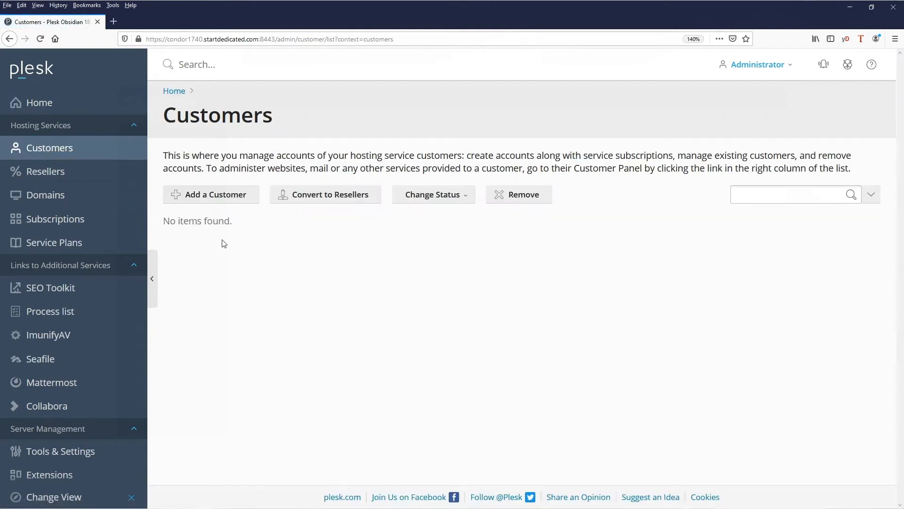
left_click(215, 194)
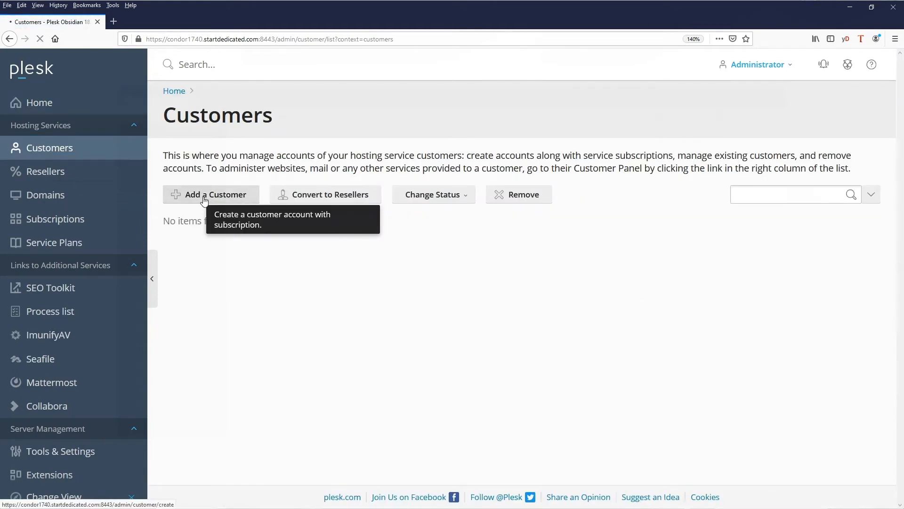
Start adding a customer and scroll through the empty Adding New Customer form.
left_click(210, 195)
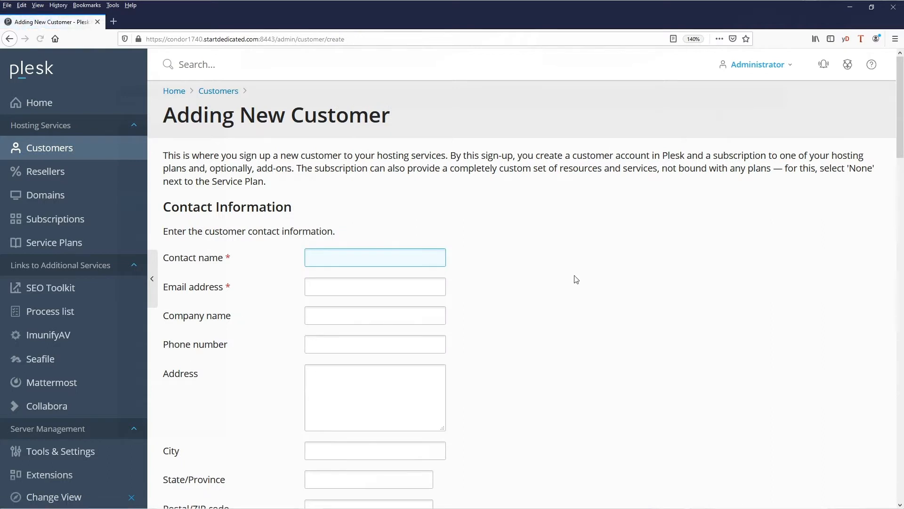
scroll("down", 3)
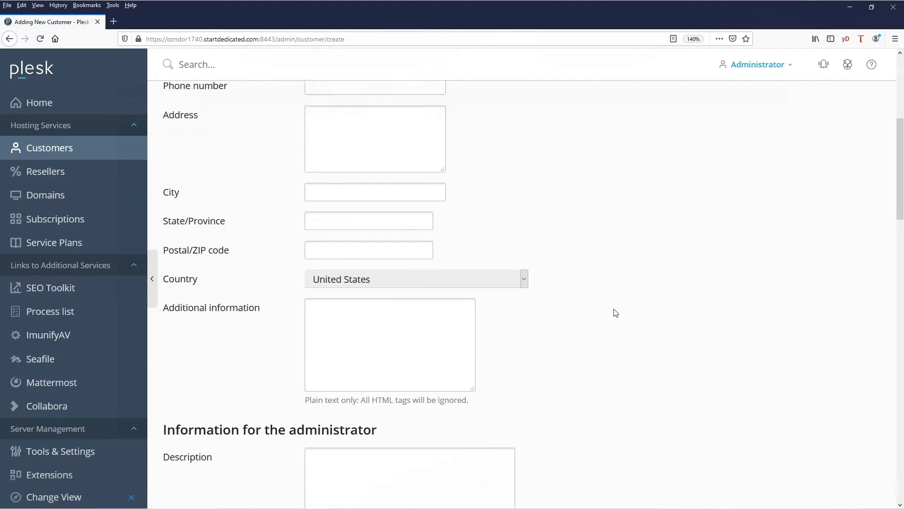
scroll("up", 3)
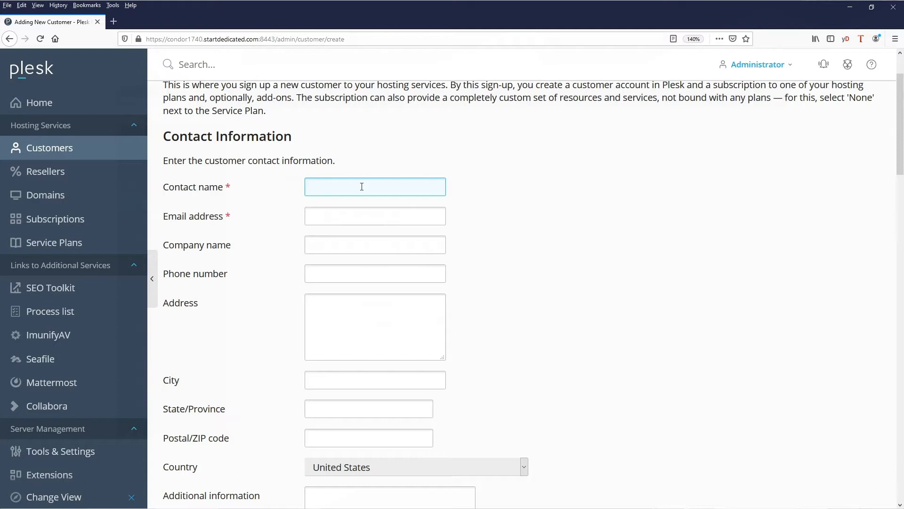
Enter contact name Elvis Plesky and the customer's email address.
type("Elci")
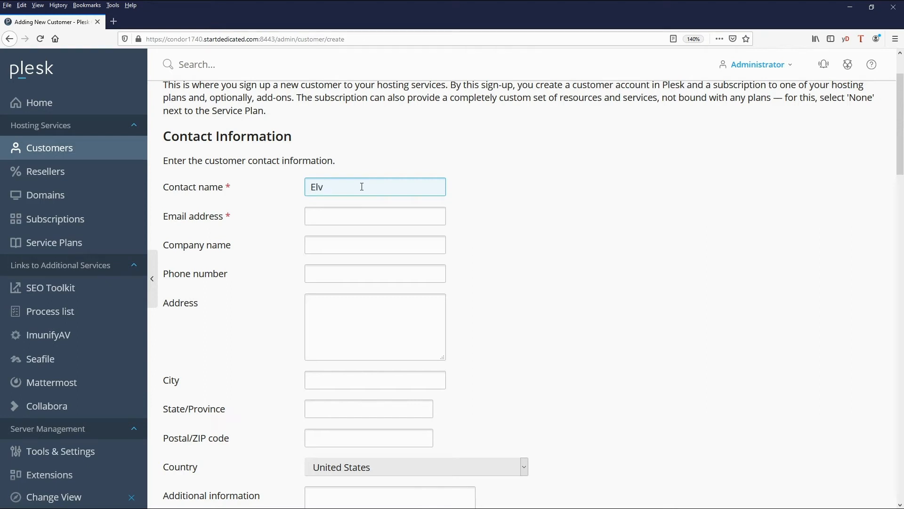
type("is Ple")
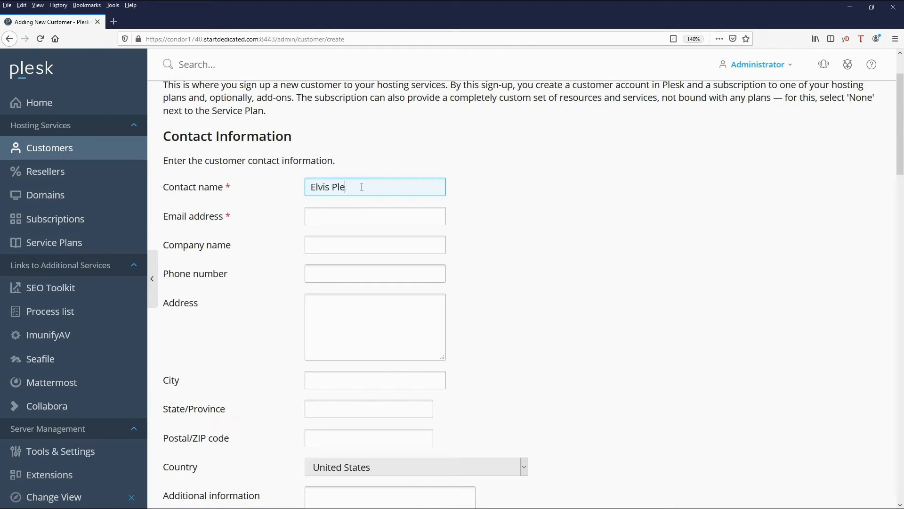
type("sky")
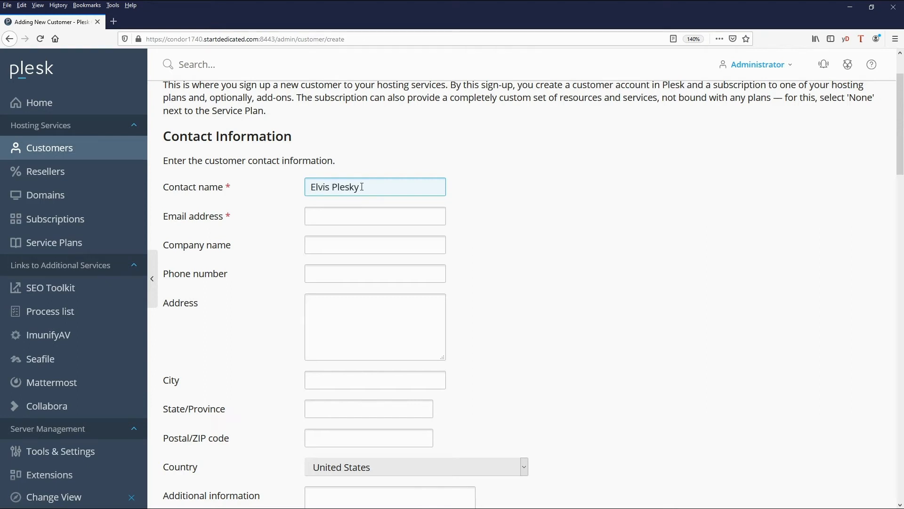
left_click(375, 216)
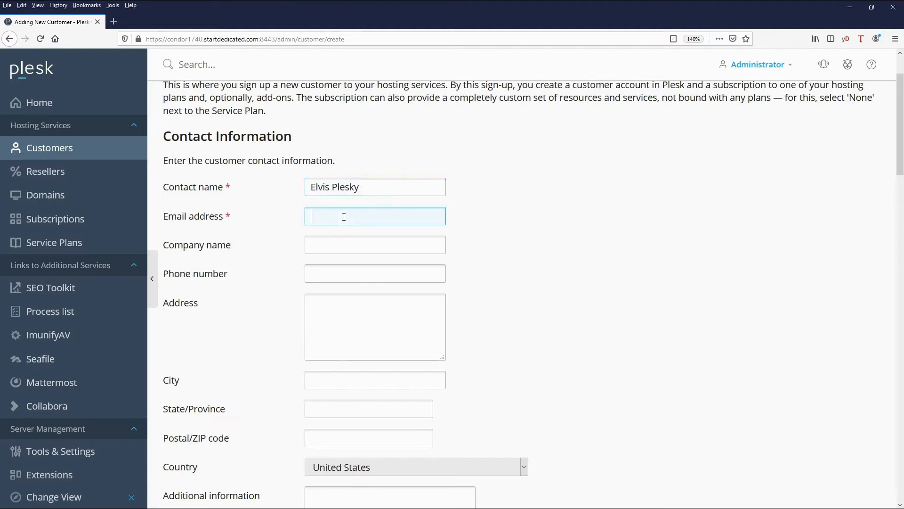
type("elvisplesky")
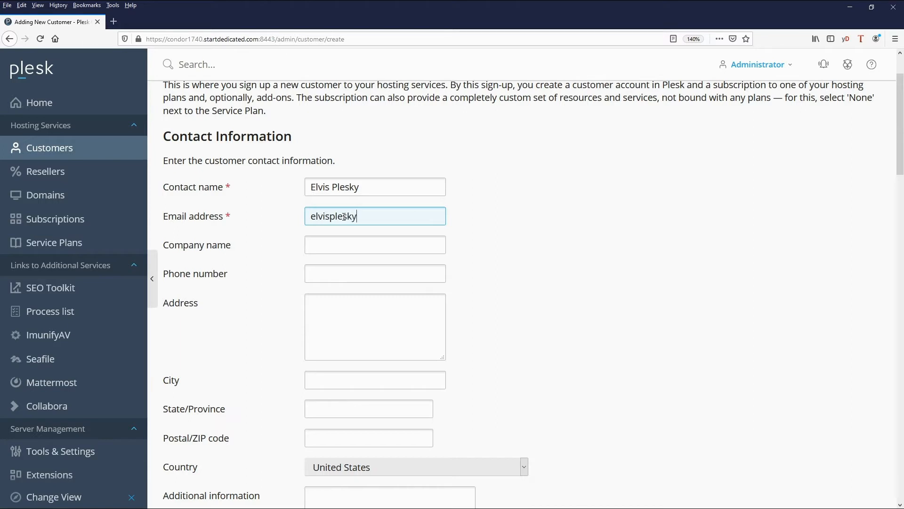
type("@ple")
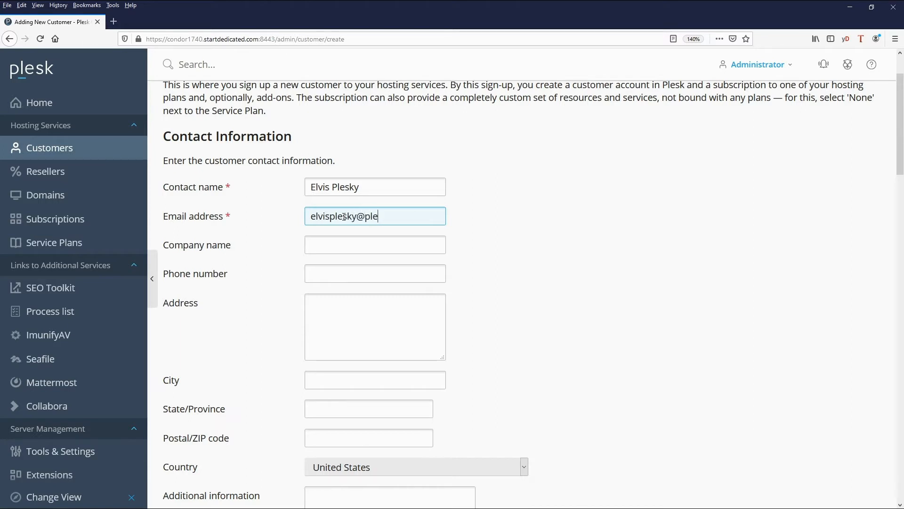
type("sk.com")
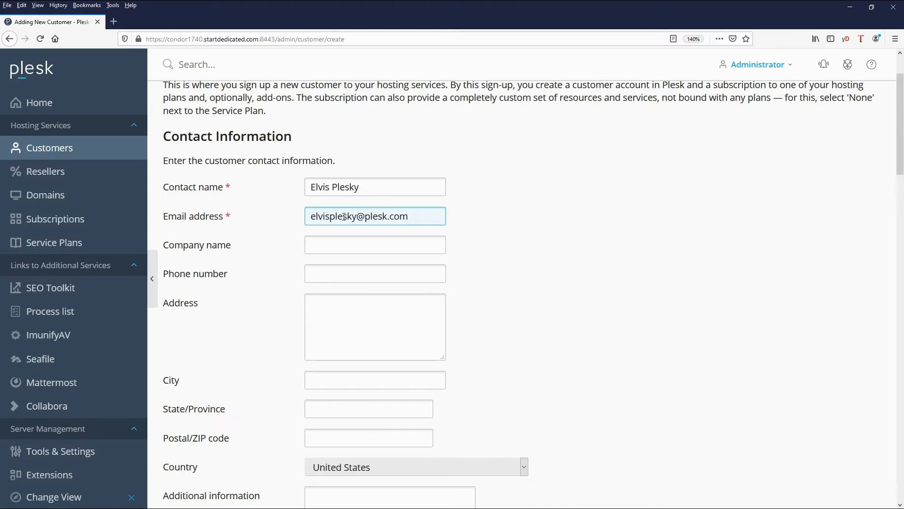
scroll("down", 3)
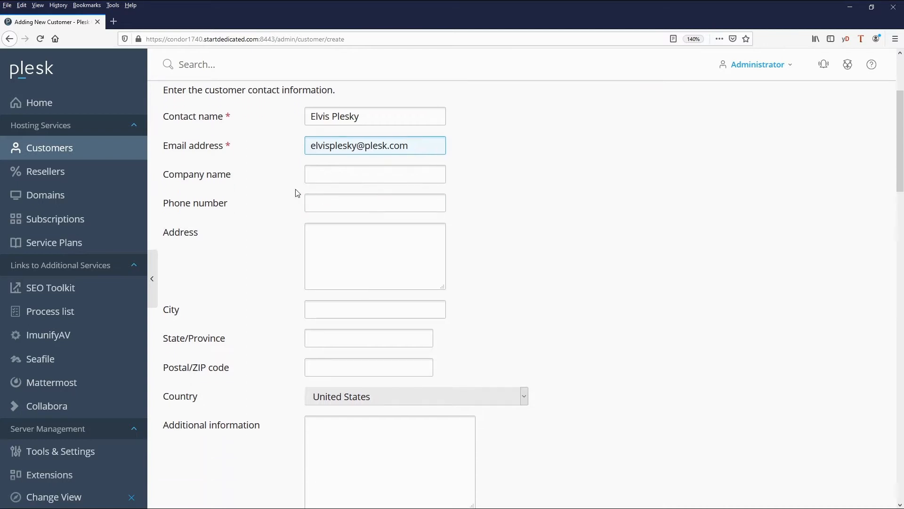
left_click(368, 338)
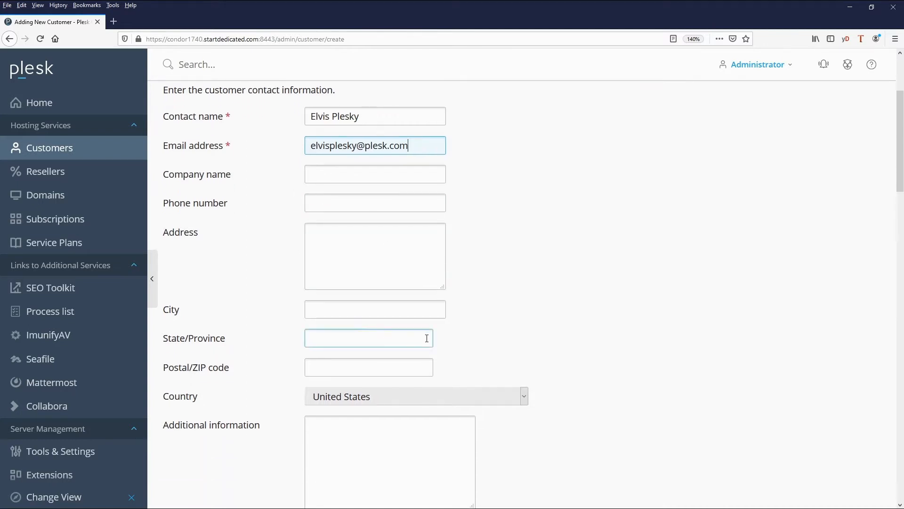
scroll("down", 3)
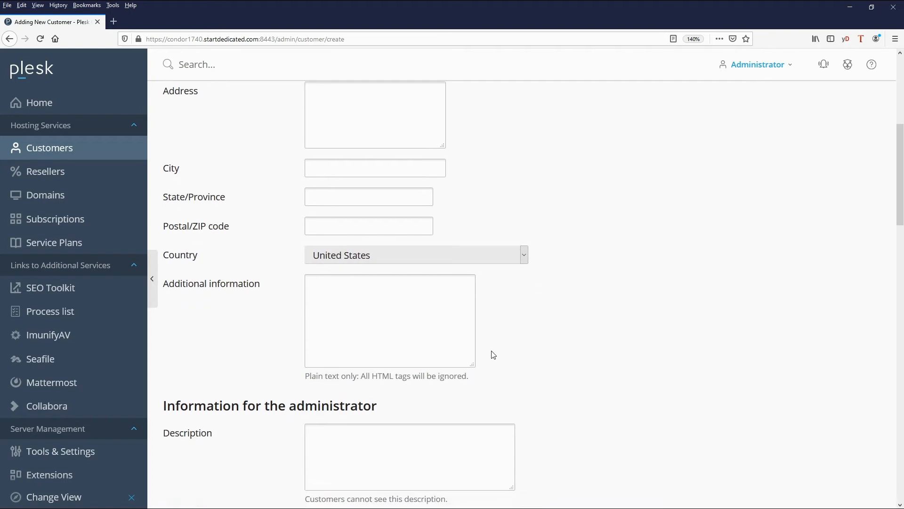
Set username 'elvisplesky' with a generated, revealed strong password, then scroll to Subscription.
scroll("down", 3)
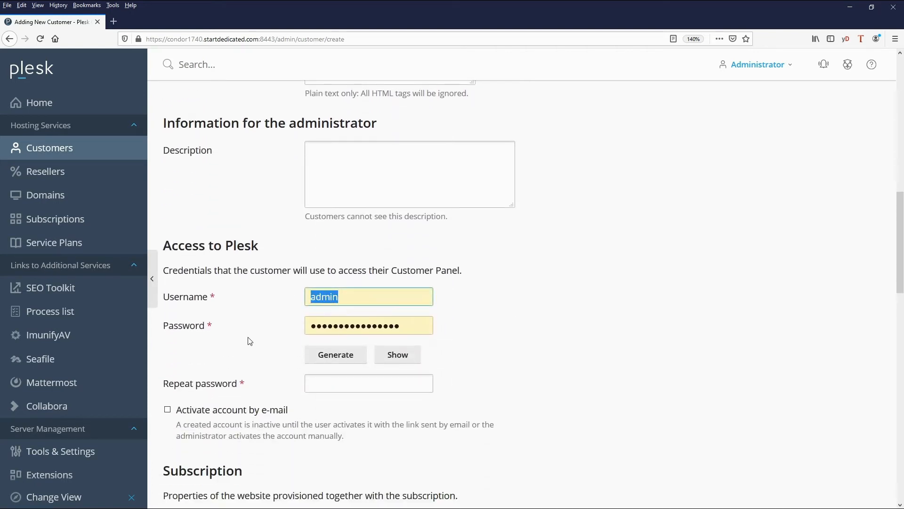
type("elv")
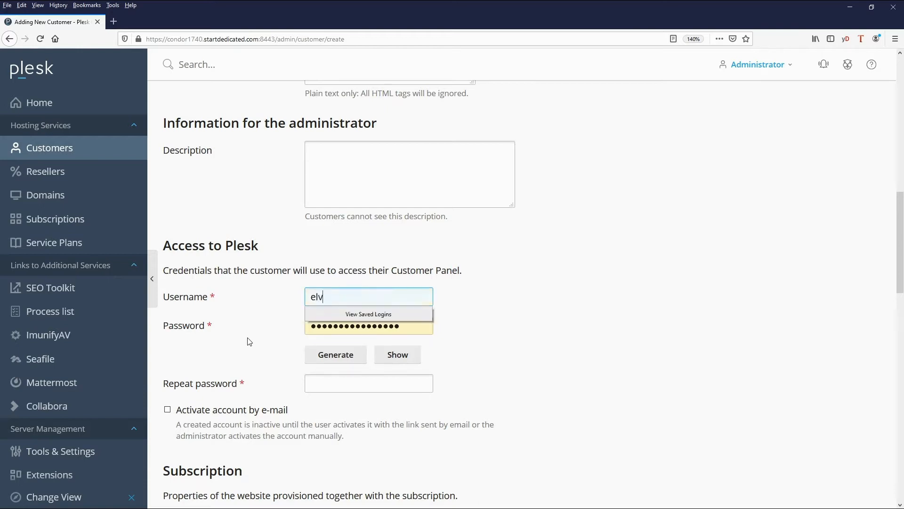
type("isplesk")
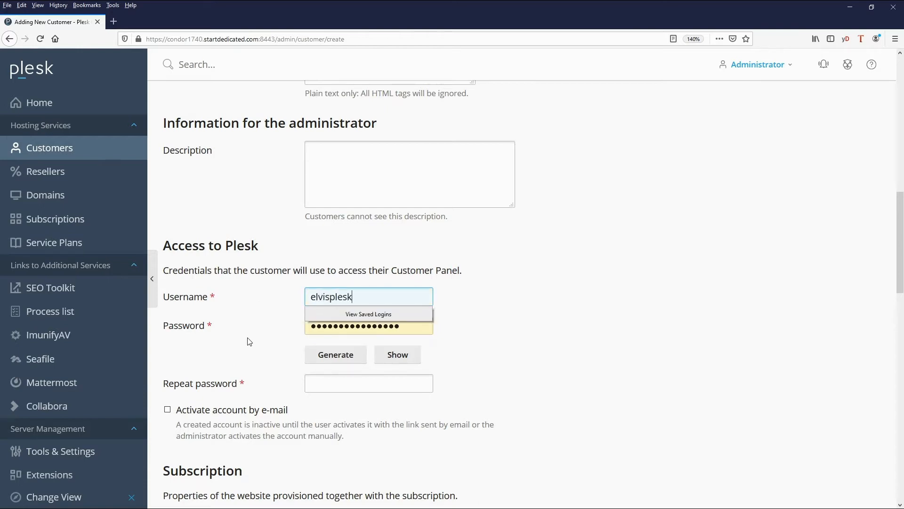
type("y")
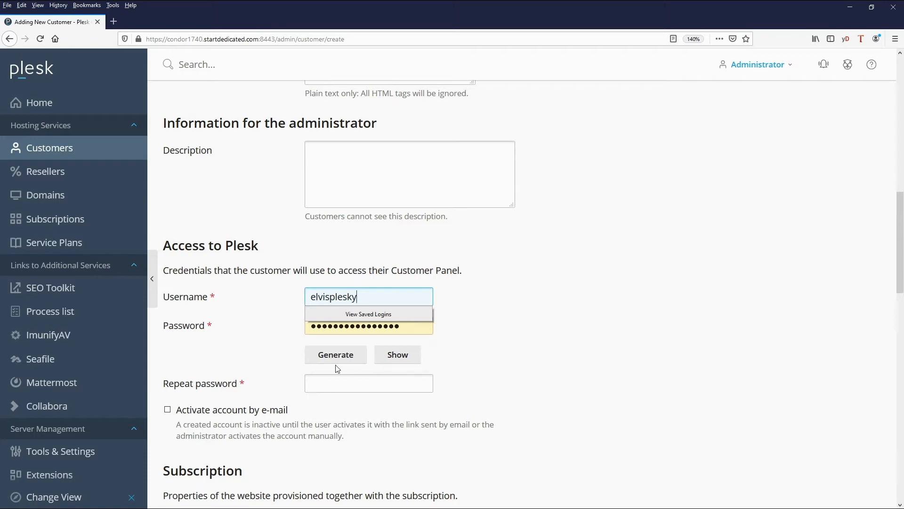
left_click(336, 354)
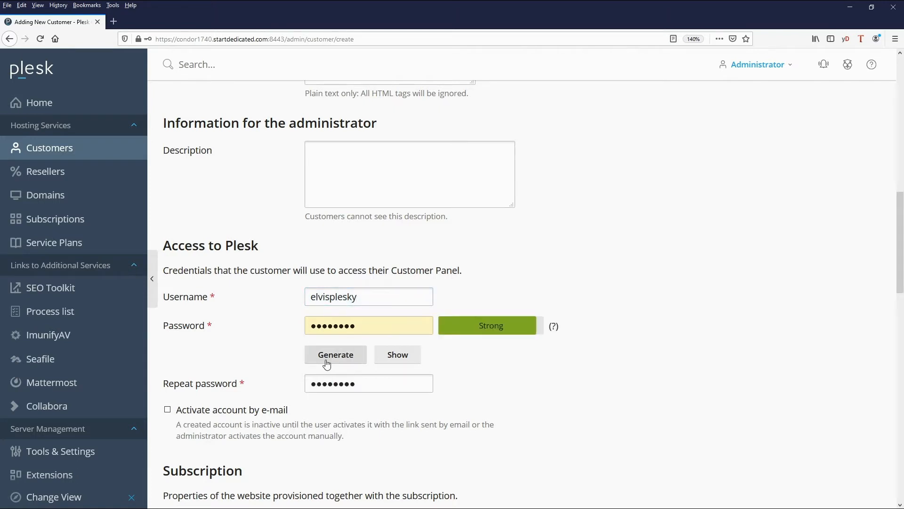
mouse_move(329, 367)
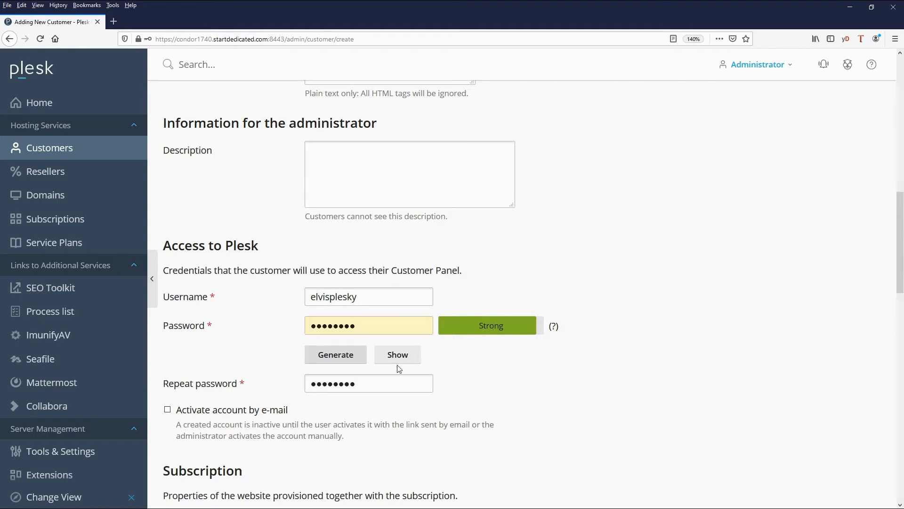
left_click(397, 354)
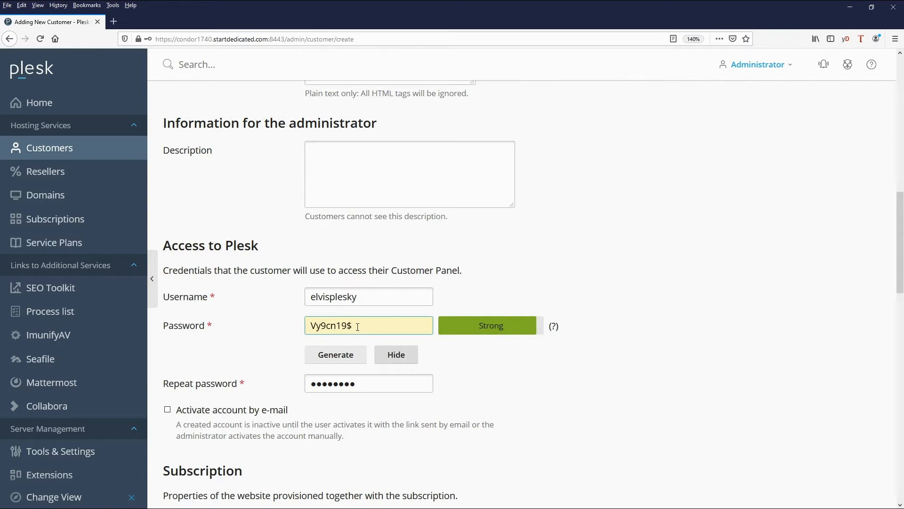
mouse_move(483, 386)
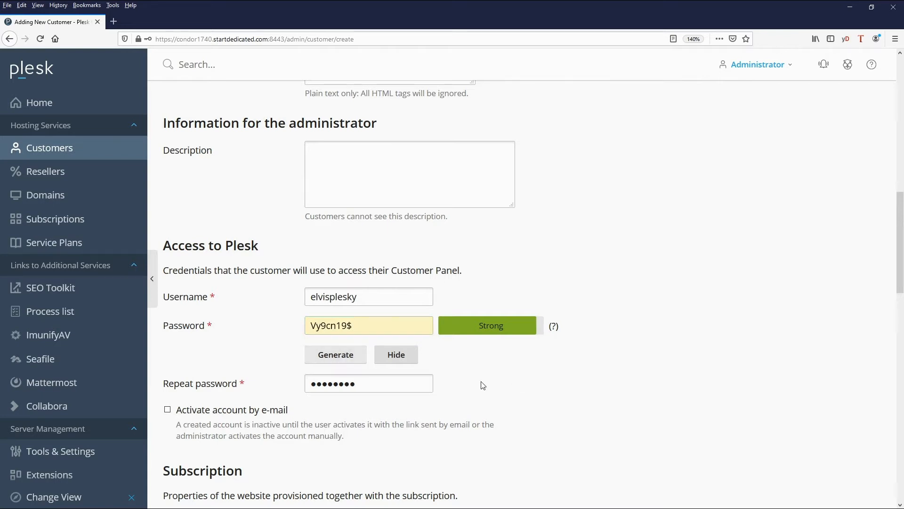
scroll("down", 3)
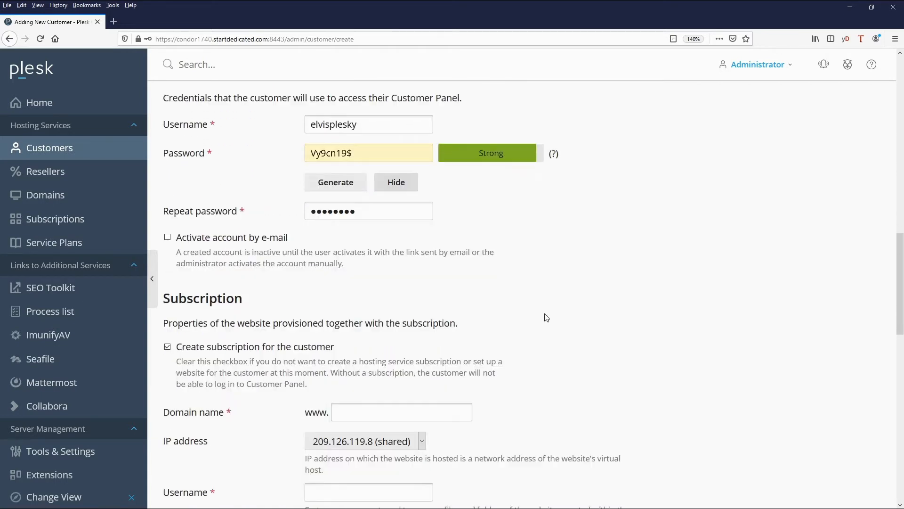
scroll("up", 3)
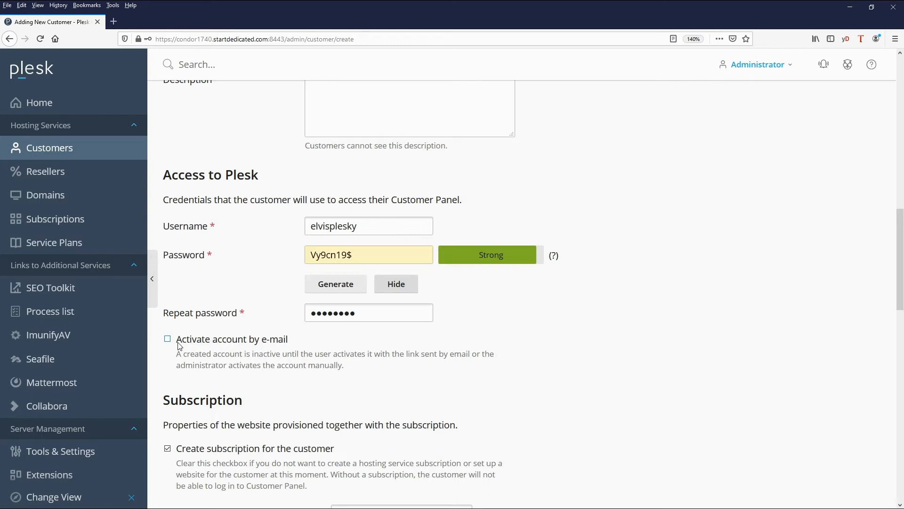
scroll("down", 3)
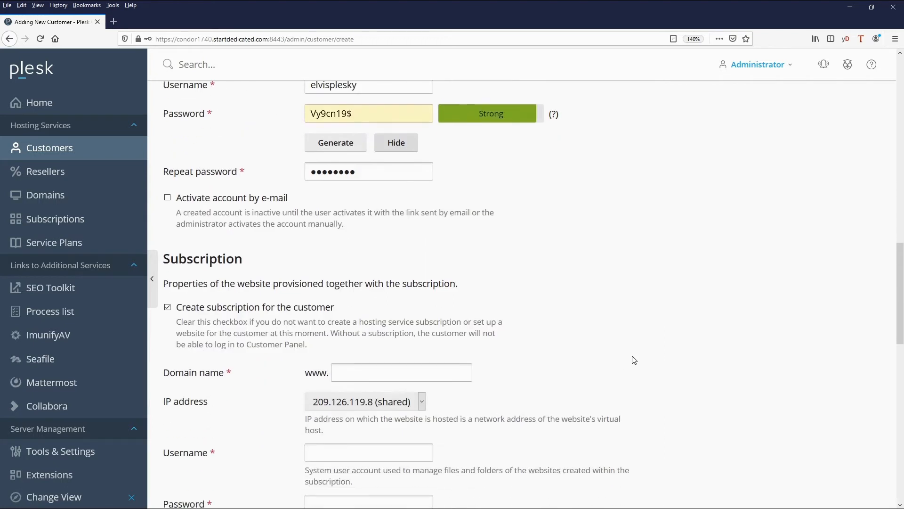
scroll("down", 3)
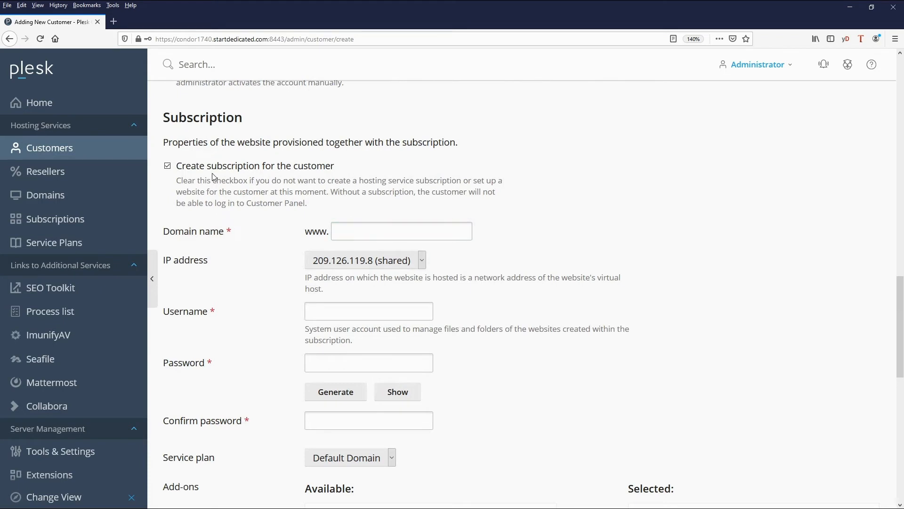
Set domain wp.elvisplesky.com, a system username, and a generated strong password.
left_click(401, 231)
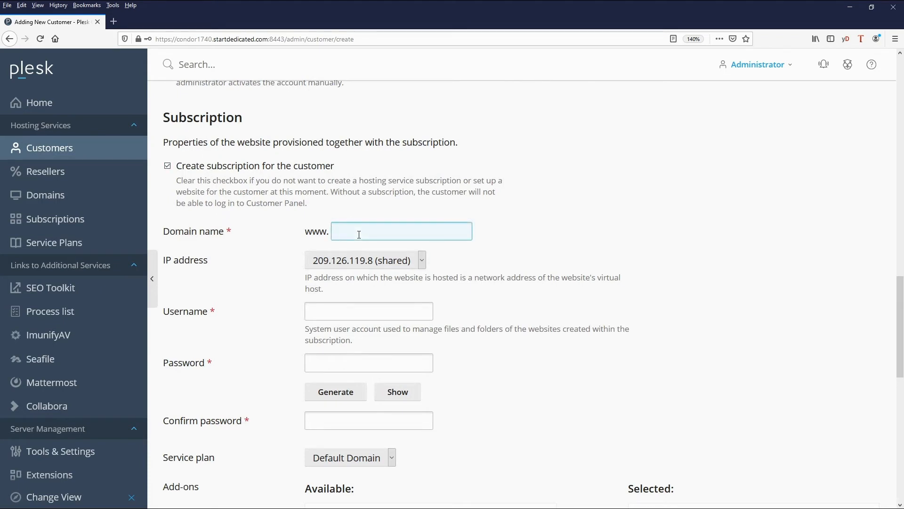
type("wp.e")
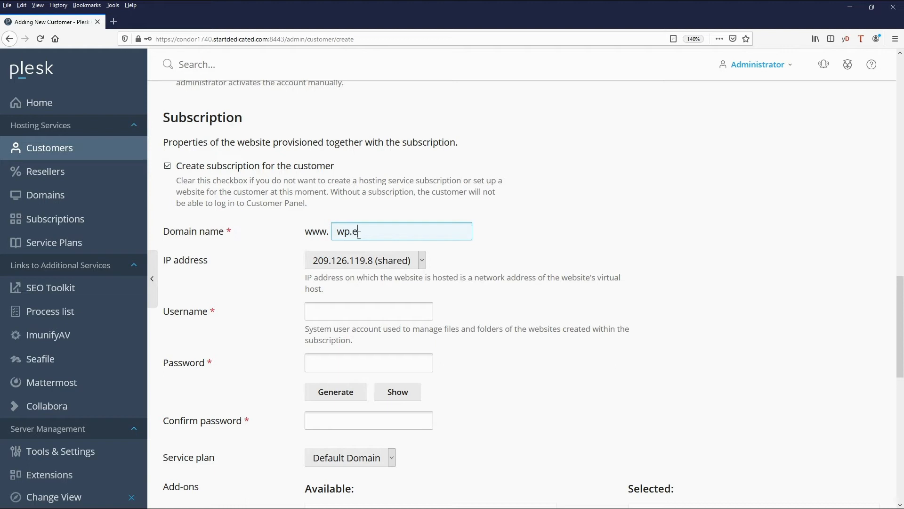
type("lvisplesk")
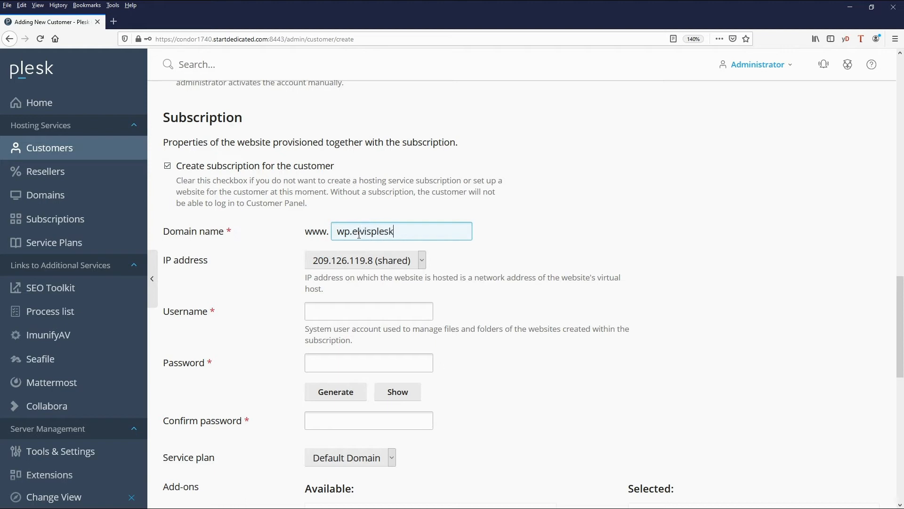
type("y.com")
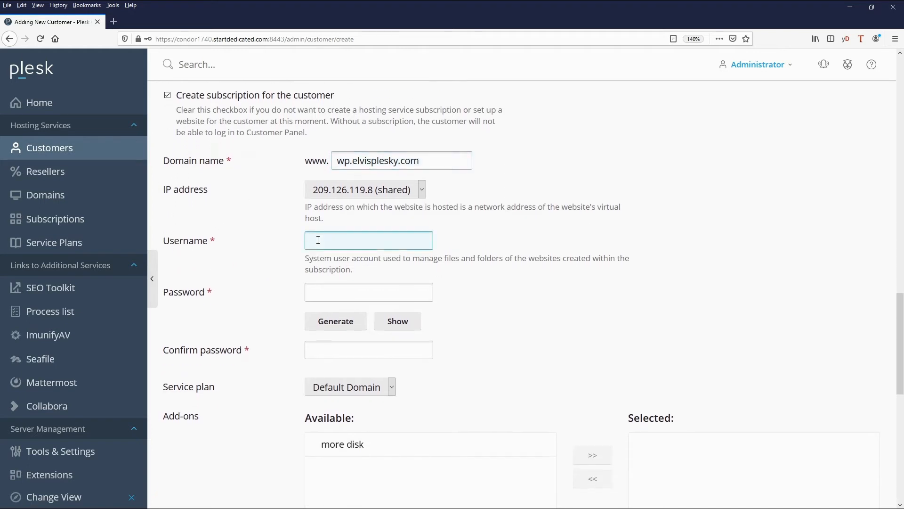
type("e")
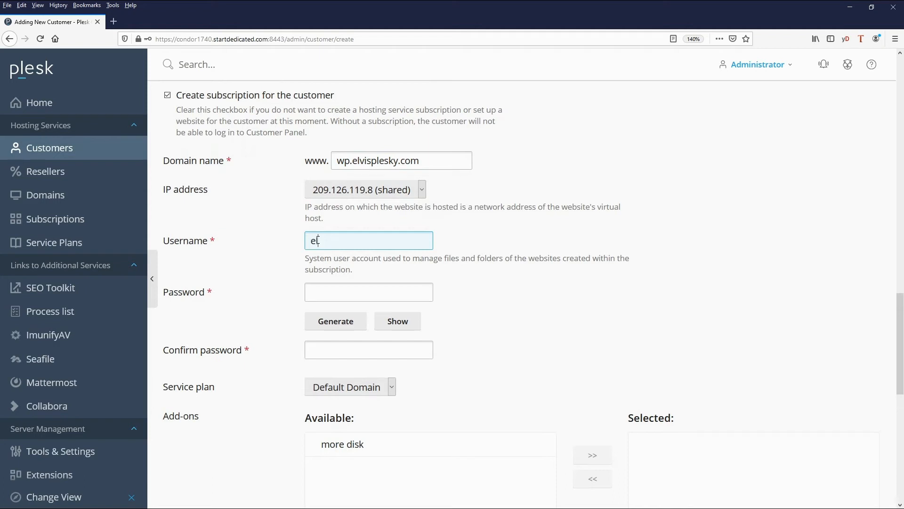
type("lvisplesky")
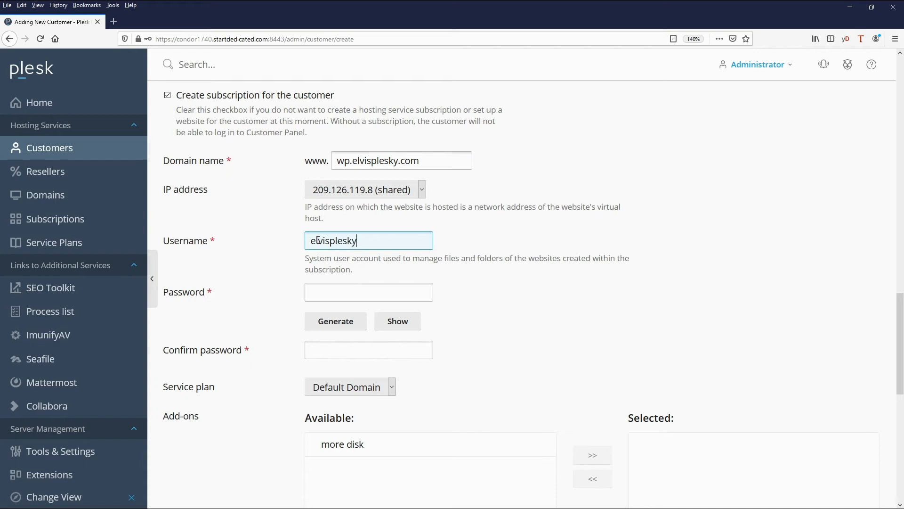
type("2")
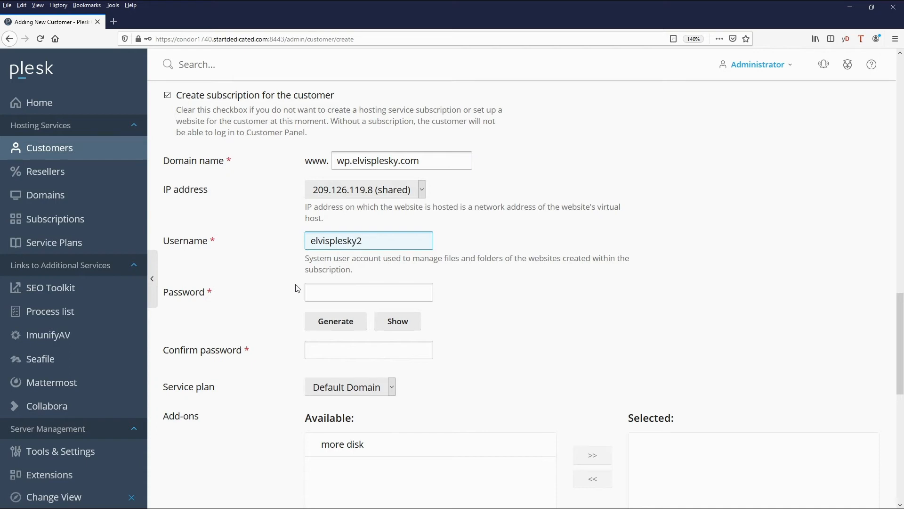
left_click(335, 320)
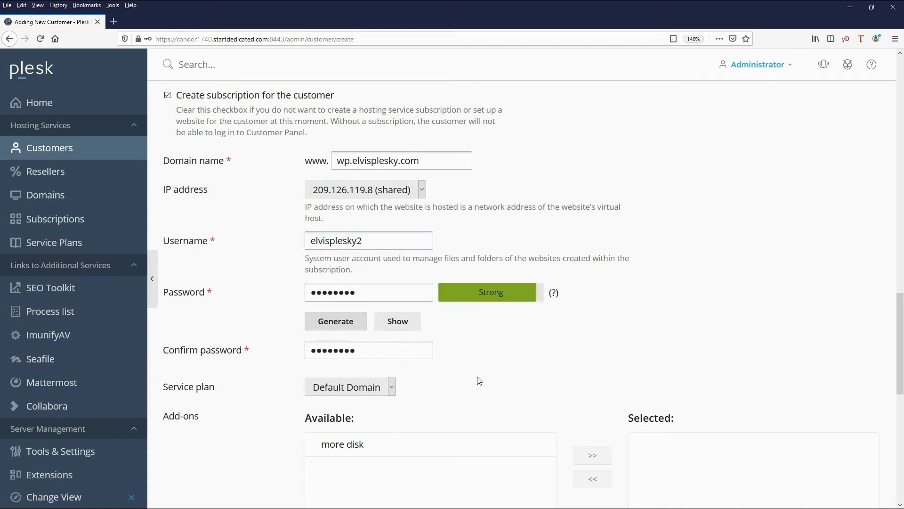
scroll("down", 3)
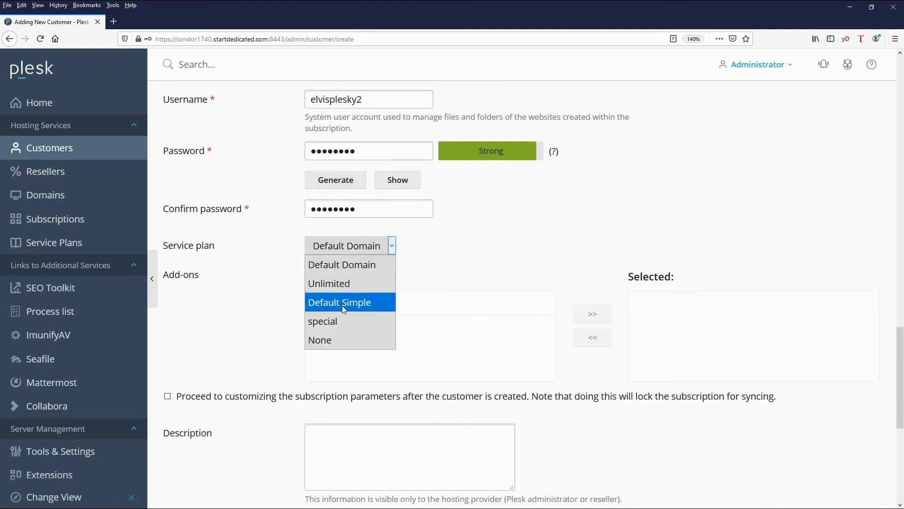
Choose the 'special' service plan and scroll down to the SSL and Git options.
left_click(322, 321)
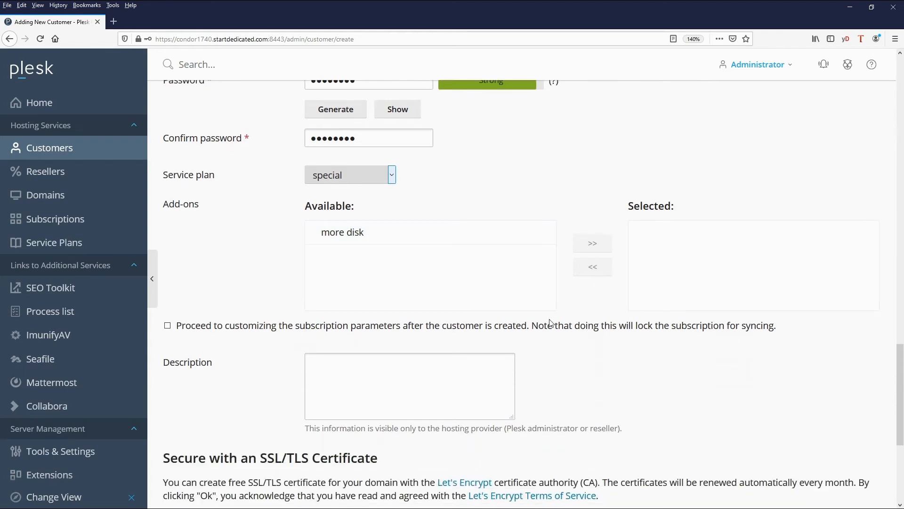
scroll("down", 3)
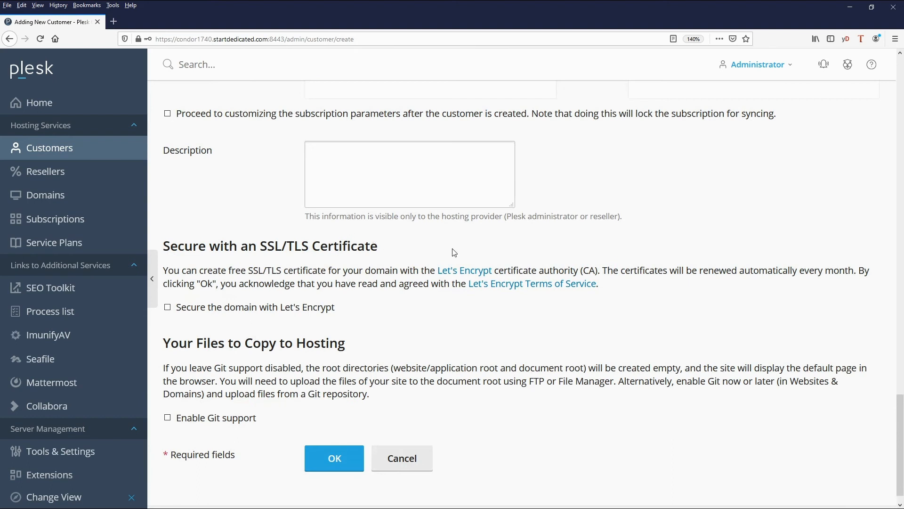
scroll("down", 3)
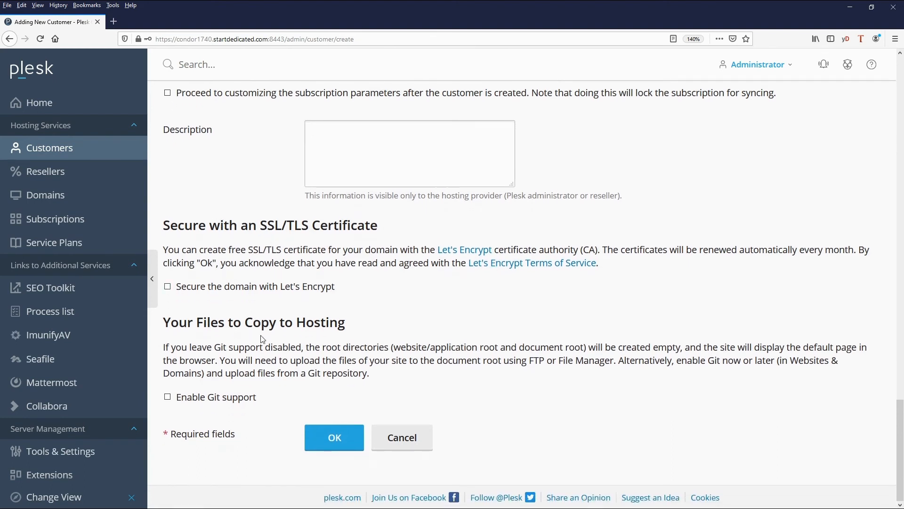
mouse_move(262, 401)
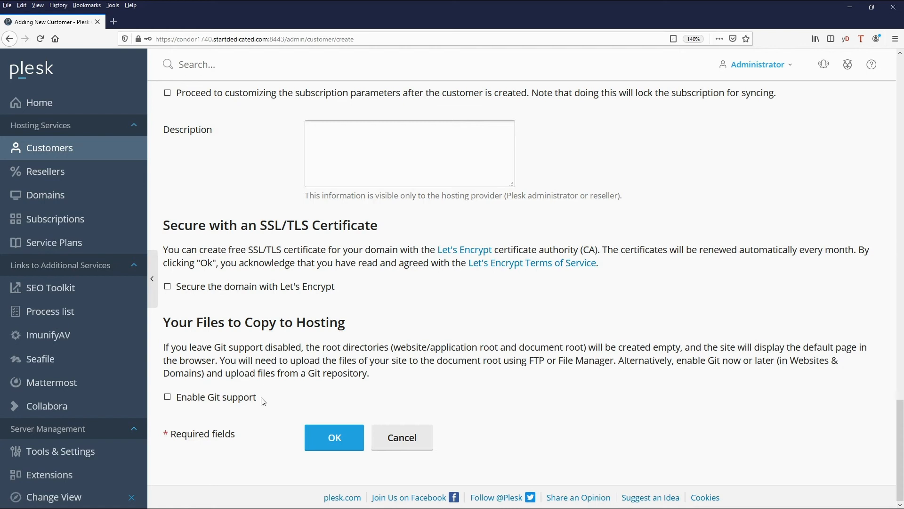
mouse_move(280, 430)
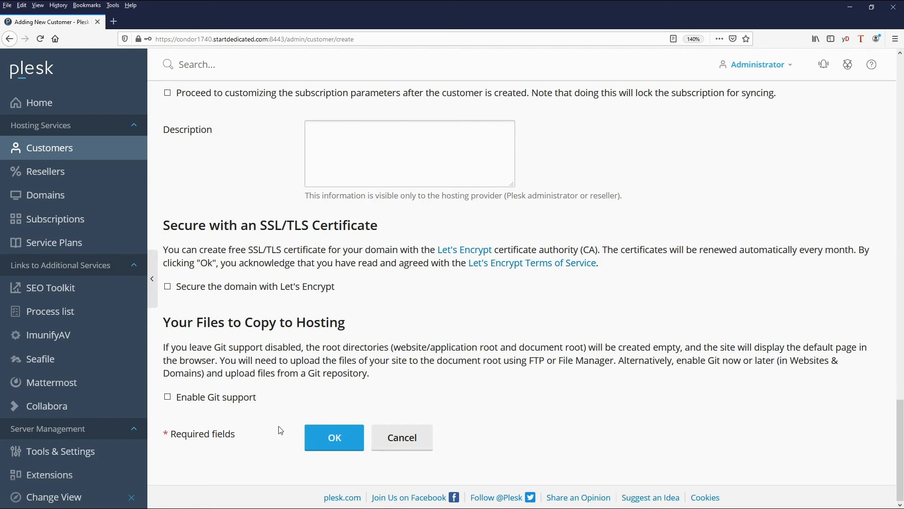
Submit the form with OK to create Elvis Plesky's customer account.
left_click(334, 437)
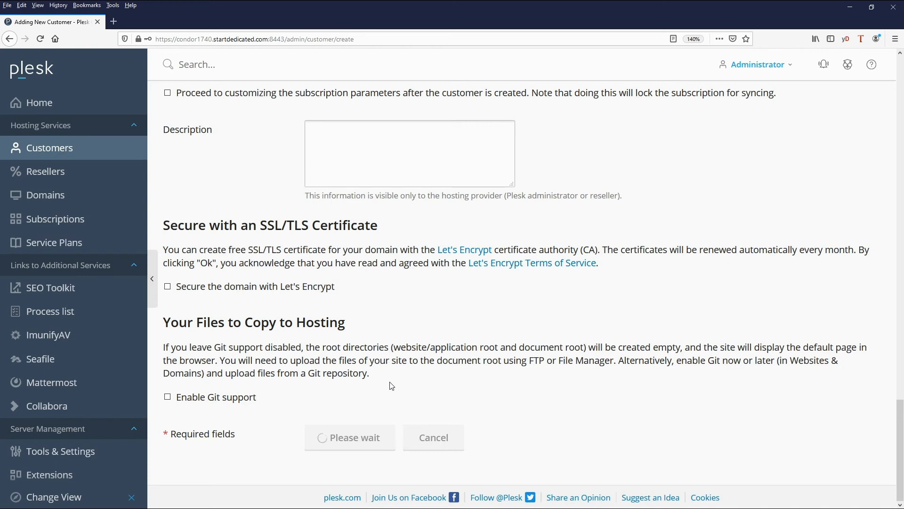
left_click(349, 437)
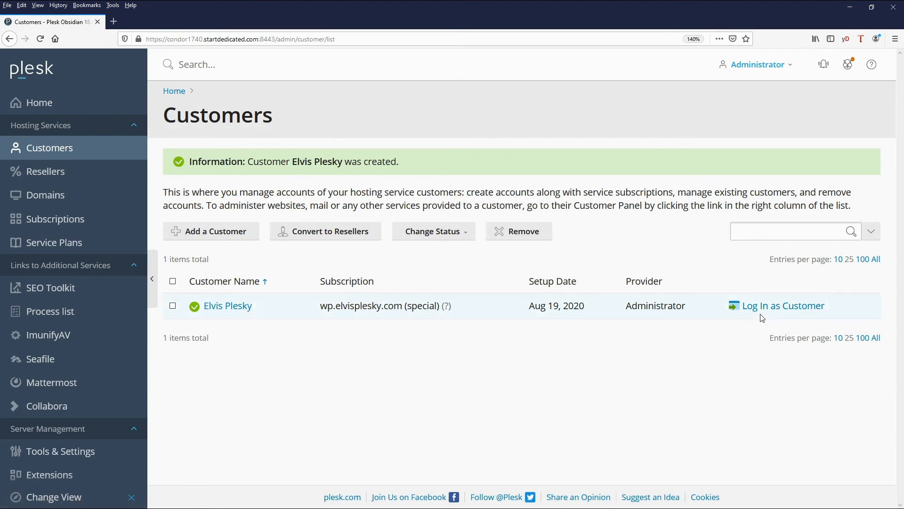
Log in as Elvis Plesky to see the panel listing wp.elvisplesky.com.
left_click(783, 306)
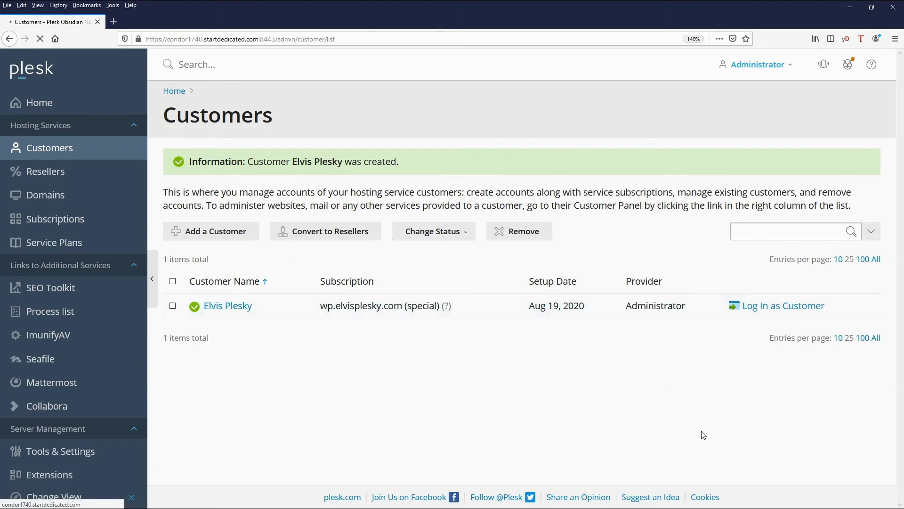
left_click(783, 305)
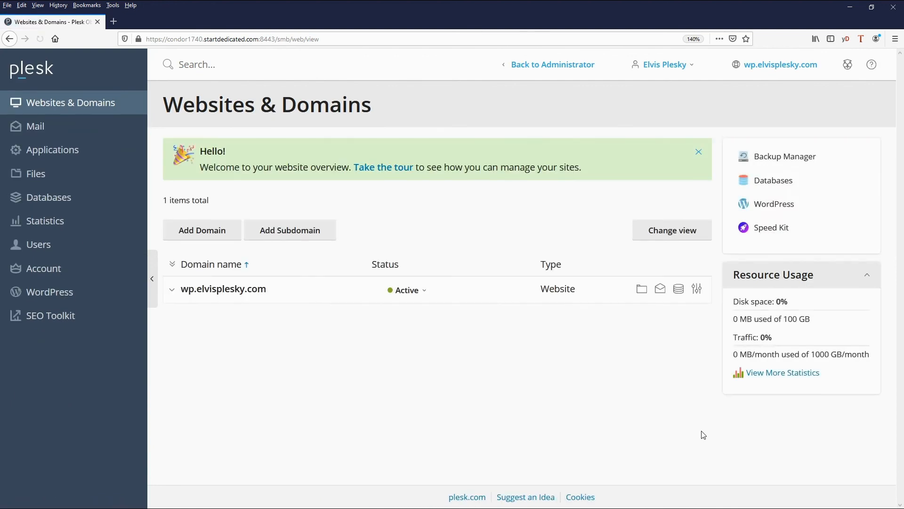
mouse_move(406, 434)
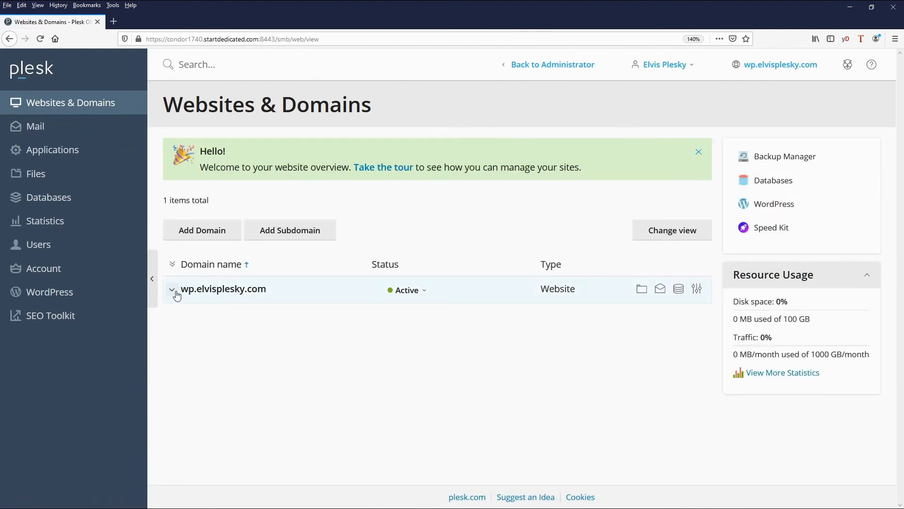
mouse_move(386, 405)
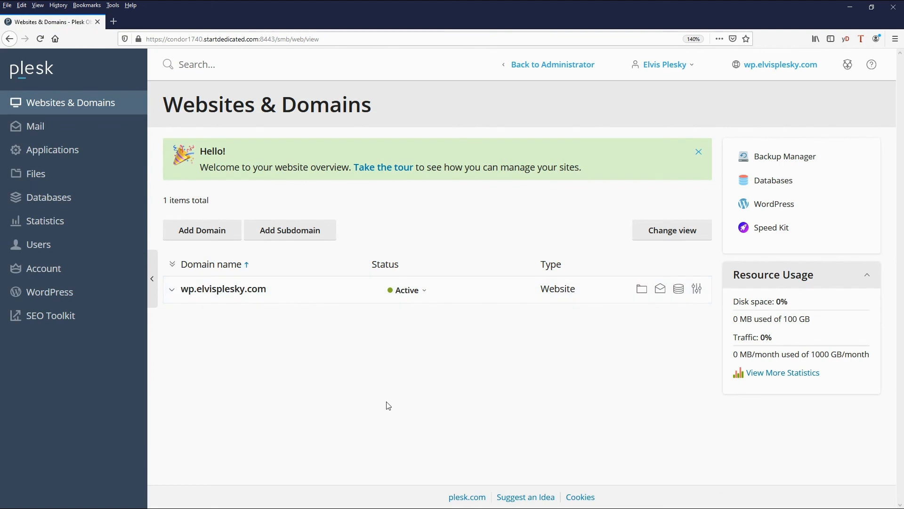